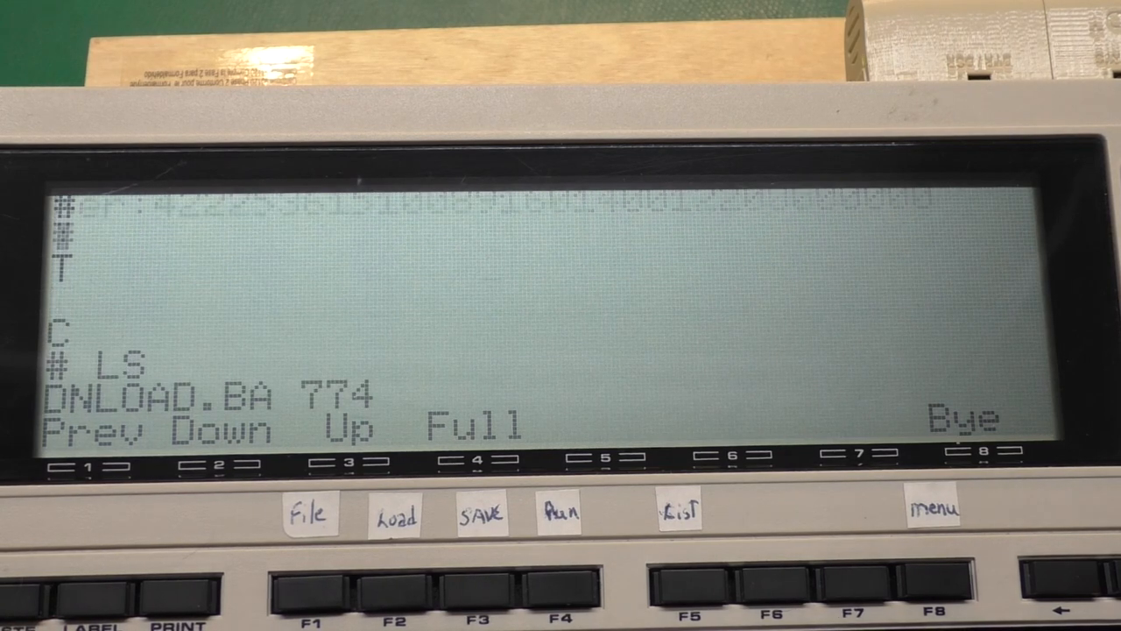
Step: Run the LS command to list BPDP3000.BIN, EBPD3000.BIN, HEY.BA, README.TXT and DEB0123.BIN with sizes
left_click(209, 459)
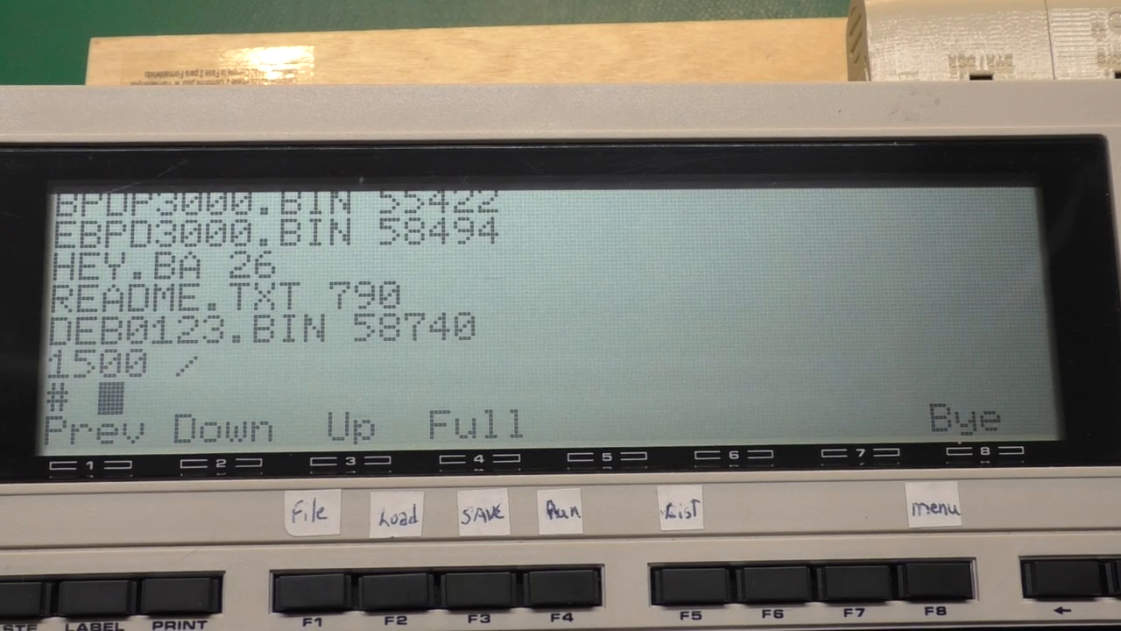
Step: Run BOOT to show the REM line of model codes and confirm the disconnect
type("B")
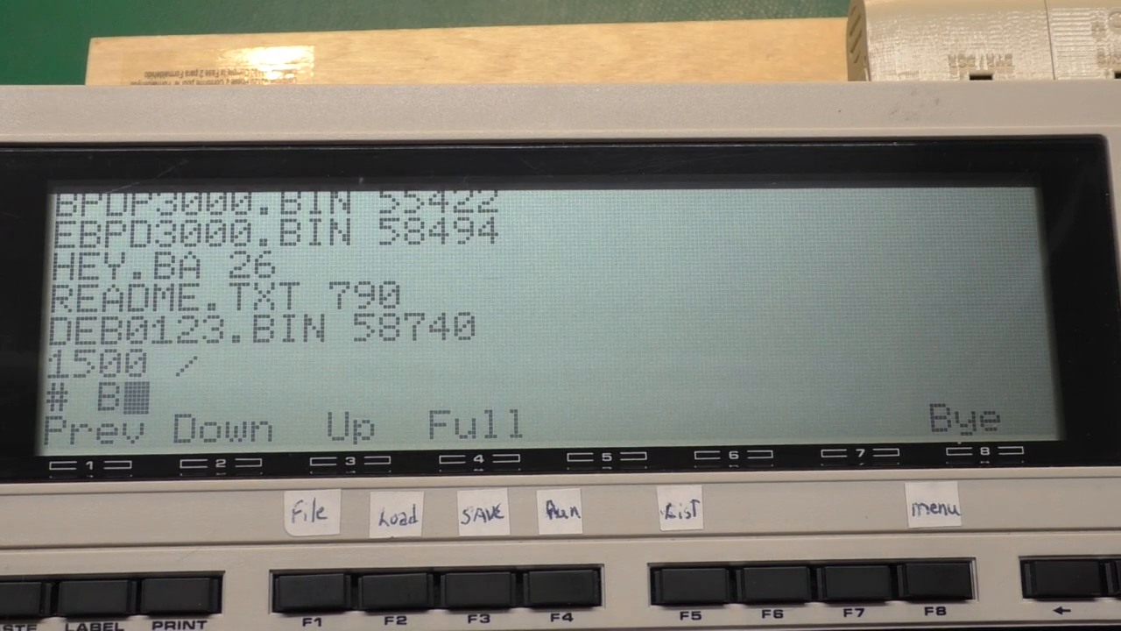
type("OOT")
type("Y")
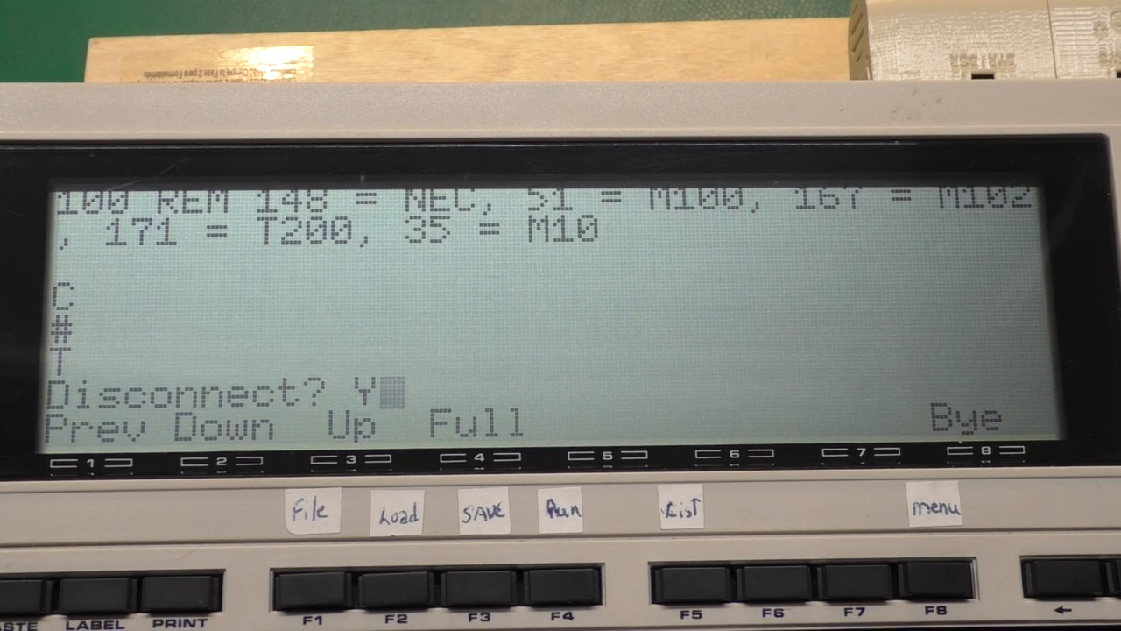
left_click(943, 592)
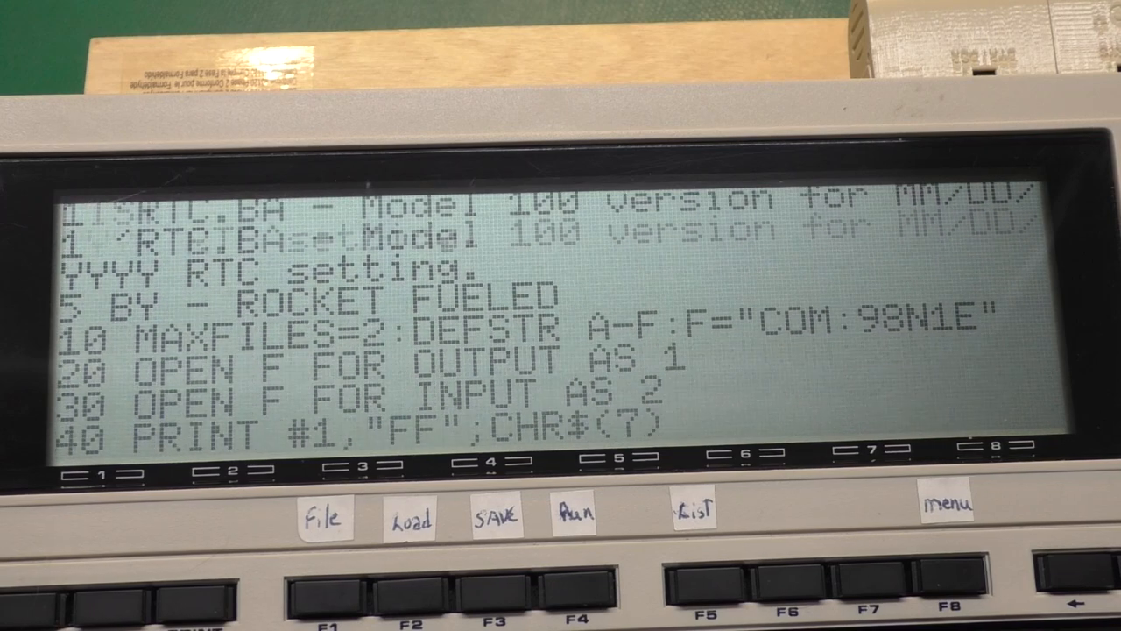
Step: Scroll the RTC.BA listing to the input-parsing lines that build the date and time strings
scroll("down", 3)
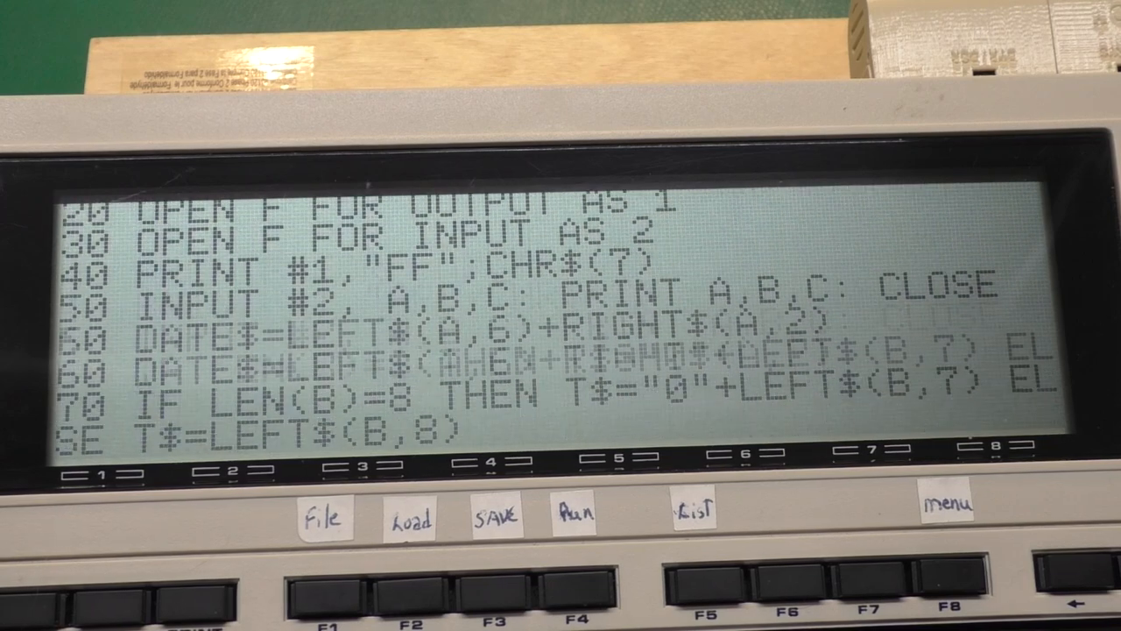